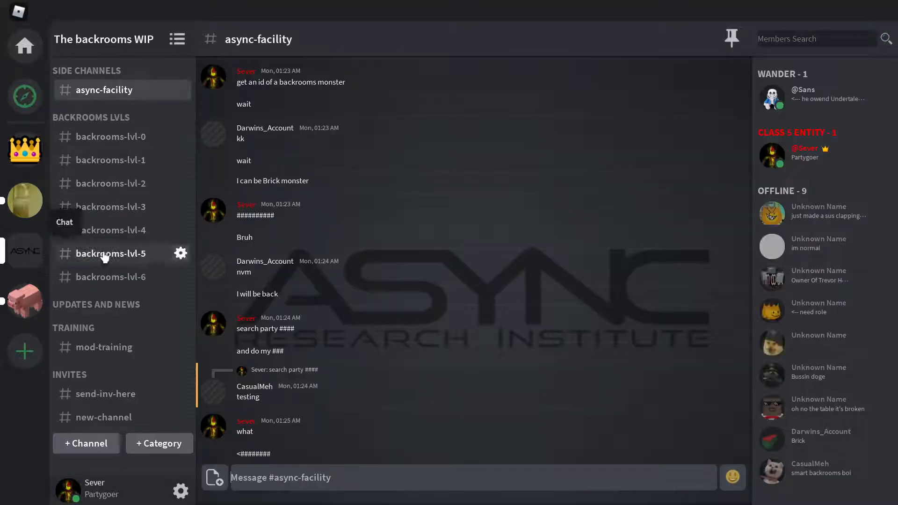
mouse_move(304, 380)
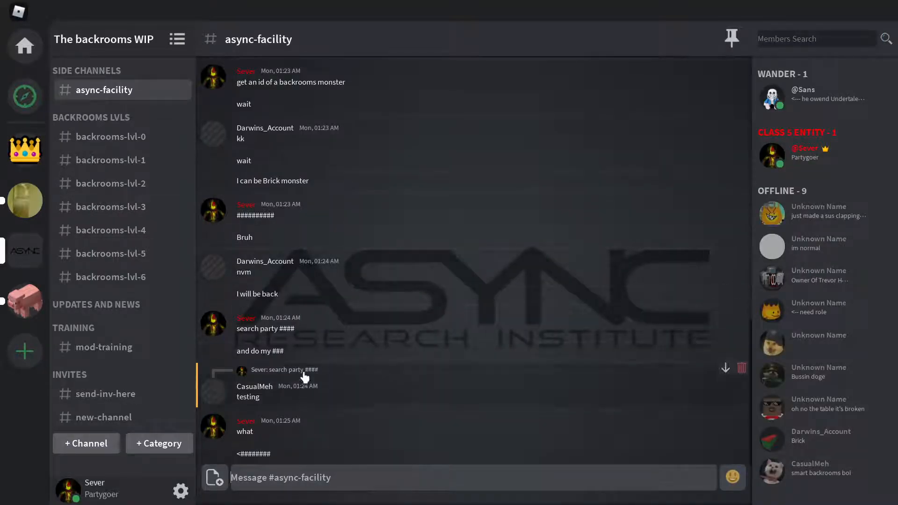
Post the 'TAKING O' Pig Nation takeover message in the chat
text(o)
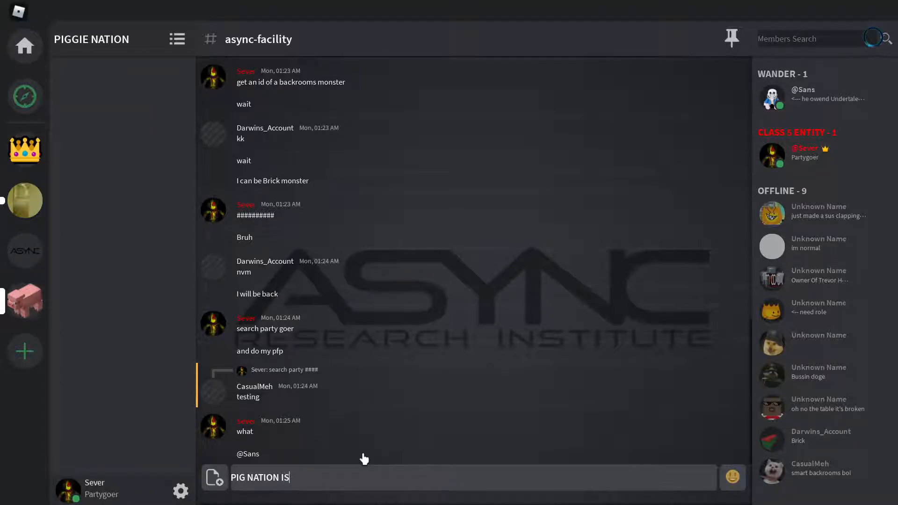
text(TAKING O)
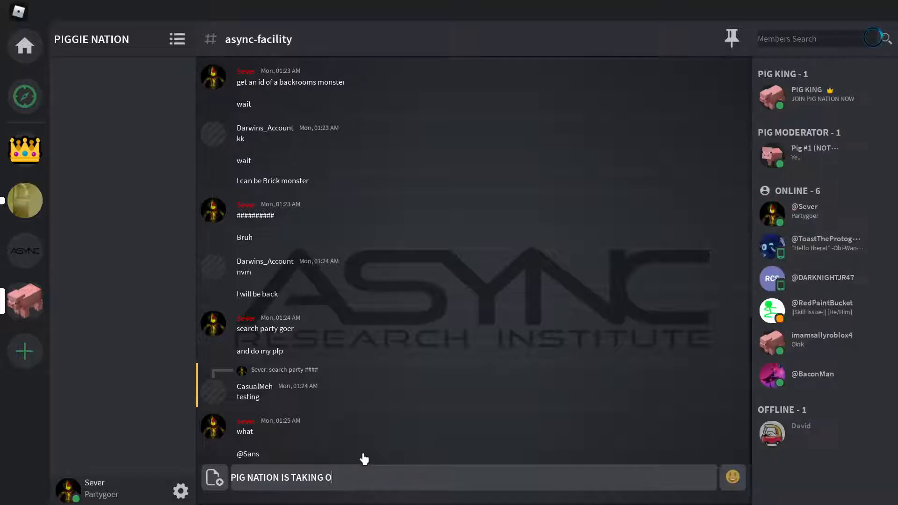
key(Enter)
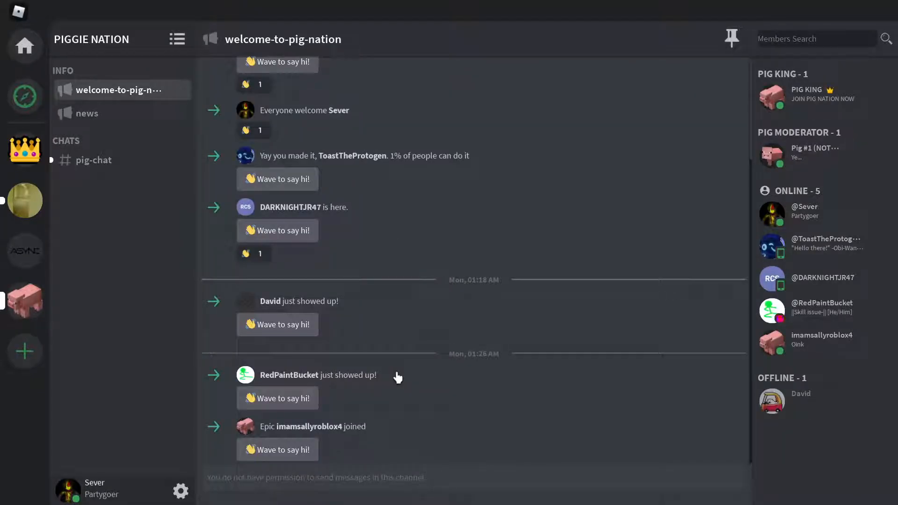
mouse_move(150, 253)
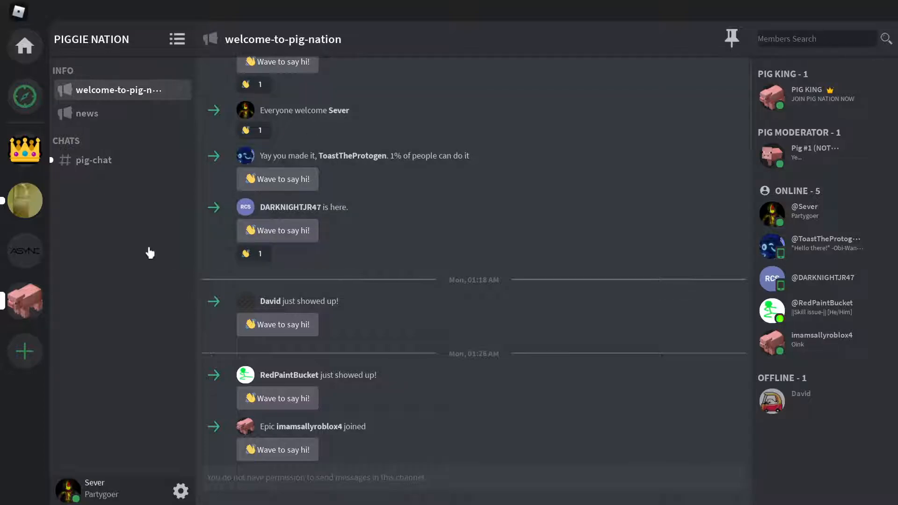
Post the 'YOUR NOT DONE' and 'YOU MONSTER' replies in Piggie Nation's pig-chat
click(94, 160)
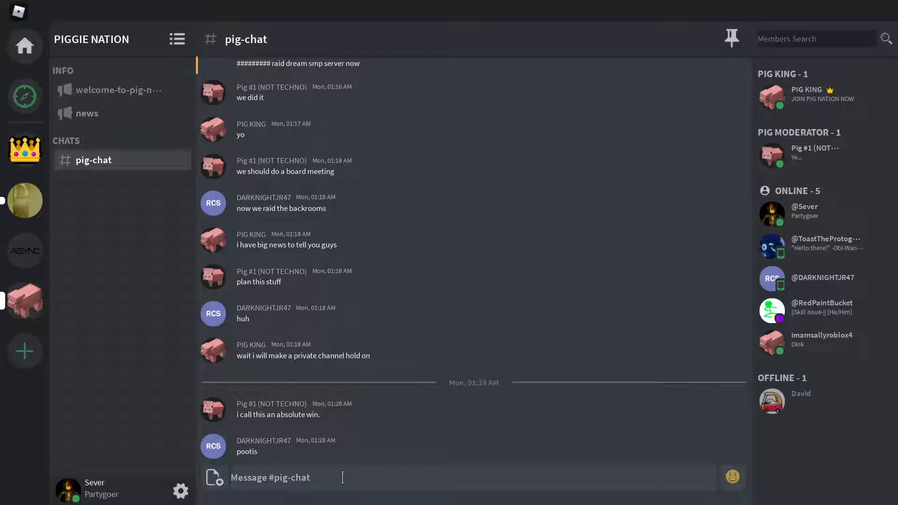
text(YOUR NO)
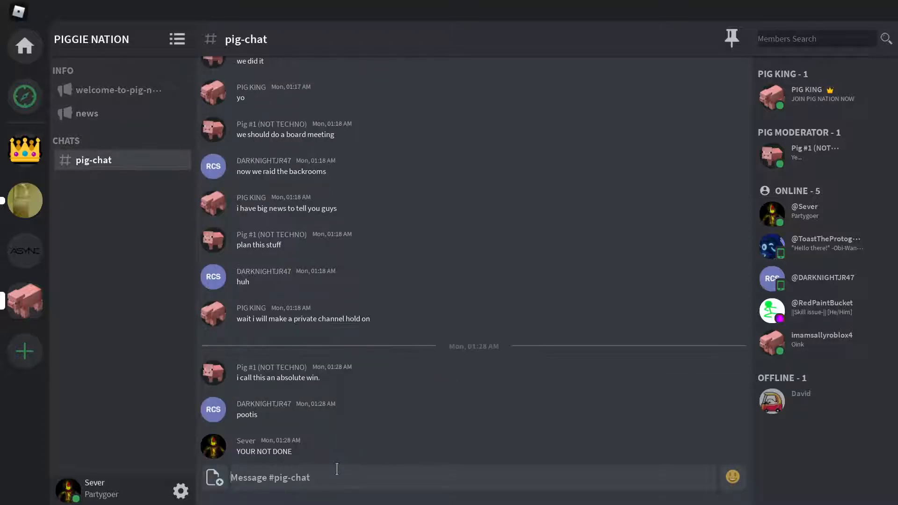
text(YOU MON)
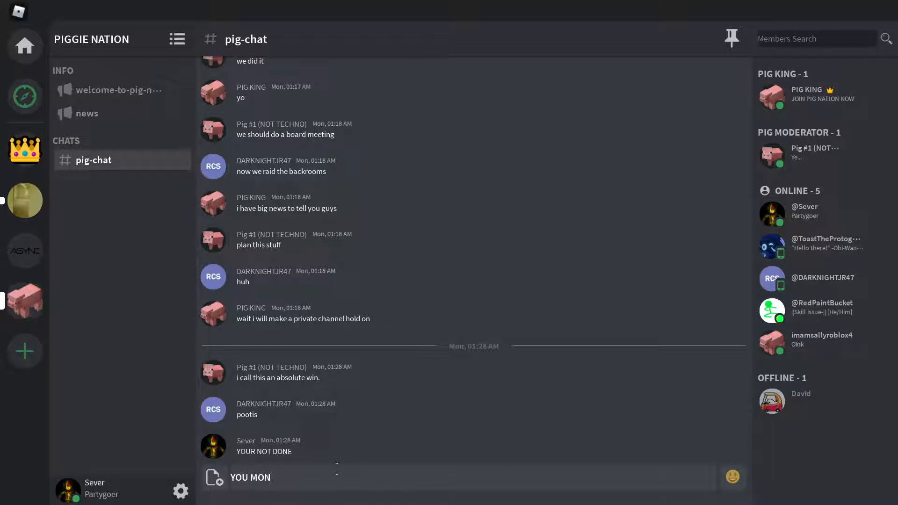
key(Enter)
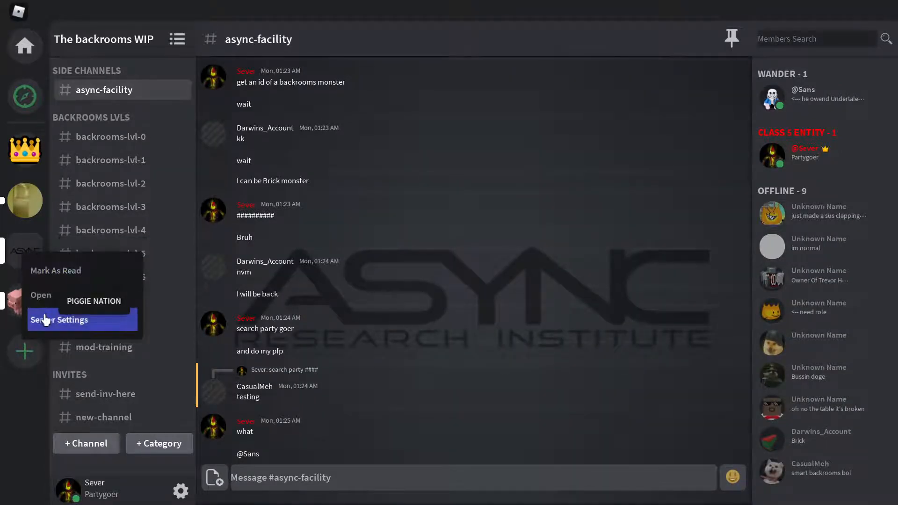
Save The backrooms WIP server from Server Settings into a slot, dismiss the notice, and close settings
click(59, 320)
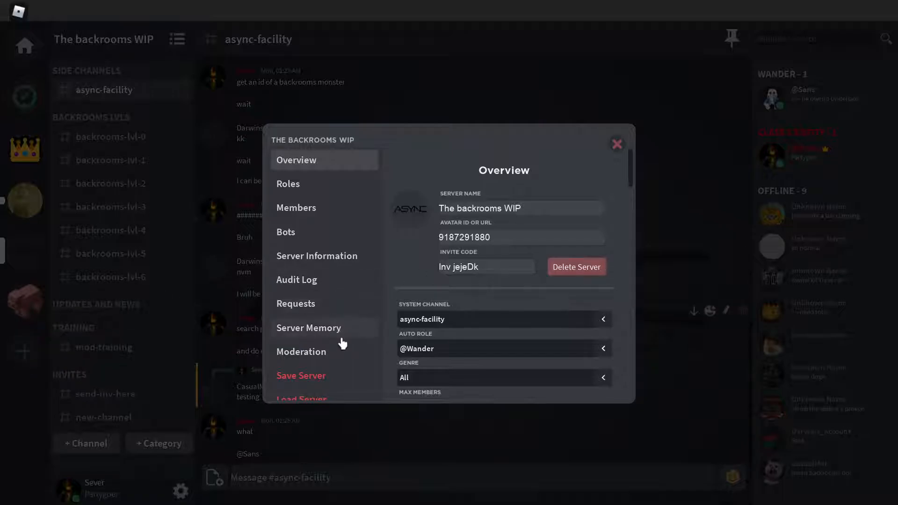
click(301, 375)
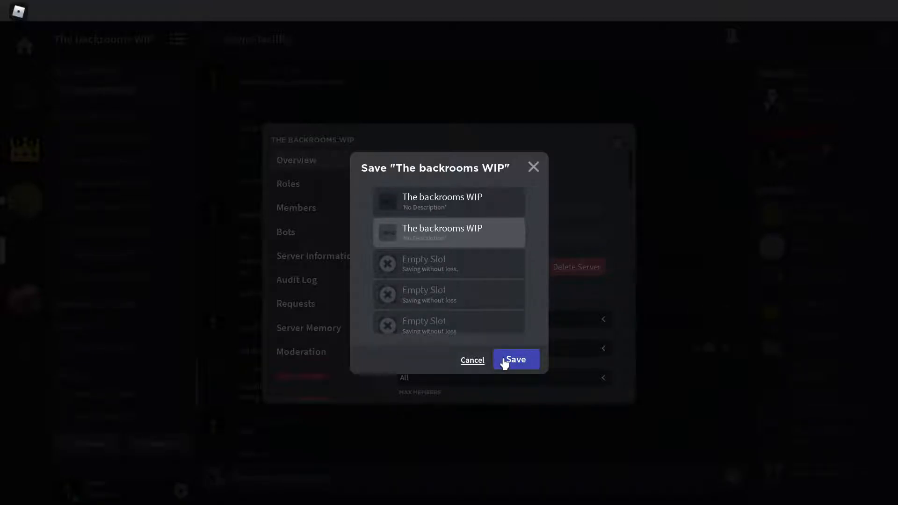
click(516, 359)
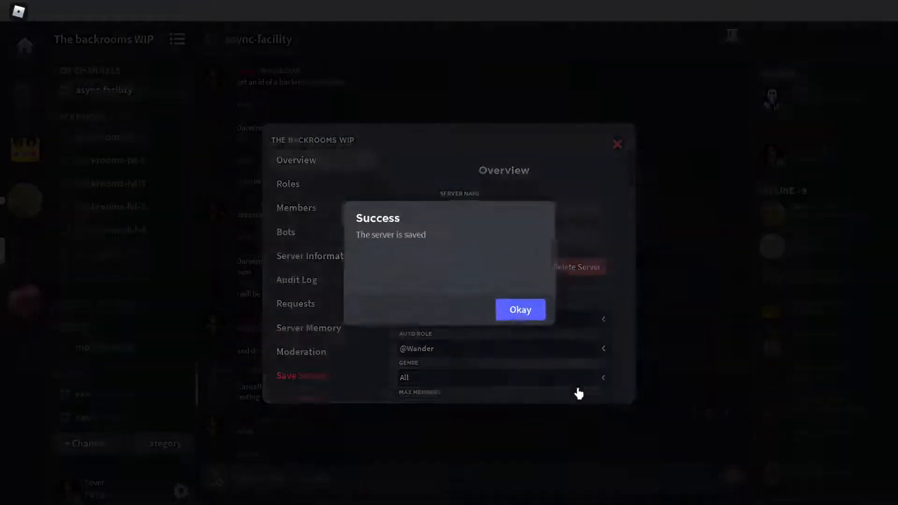
click(520, 310)
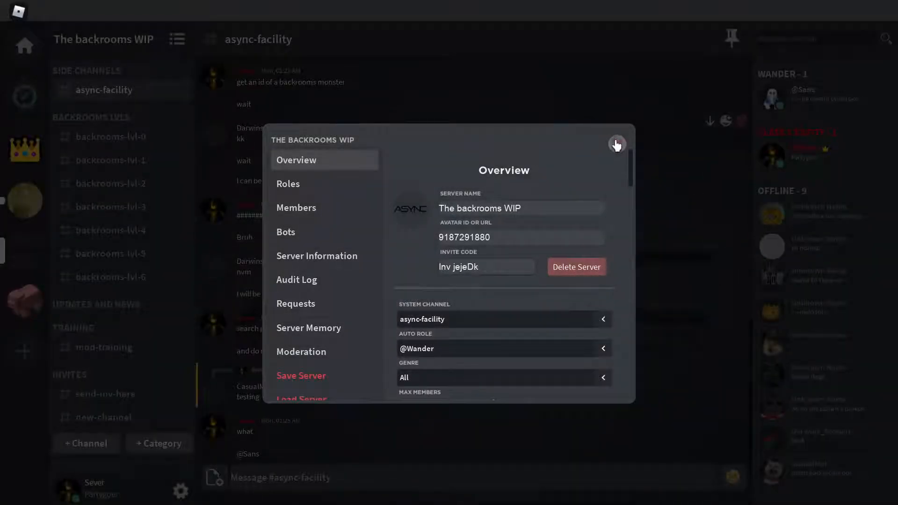
click(617, 144)
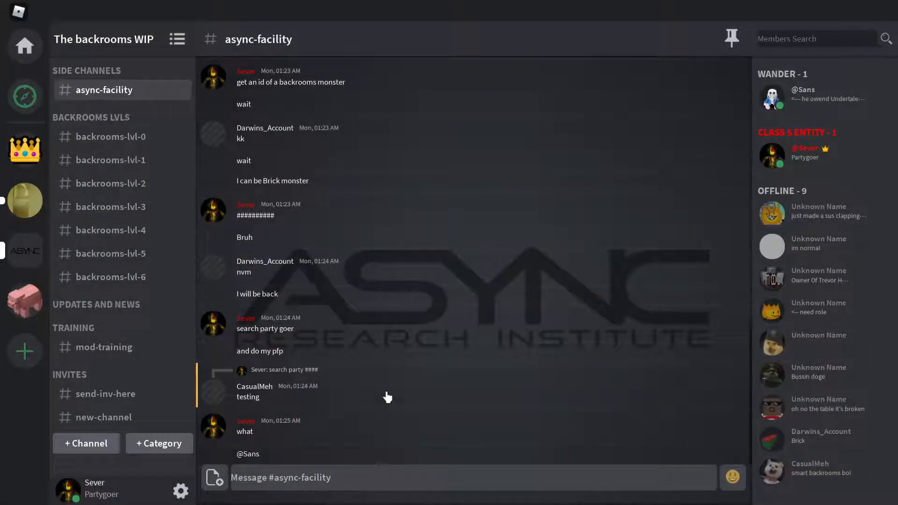
Send a message beginning 'TH' in the async-facility channel
text(THE PIG NATI)
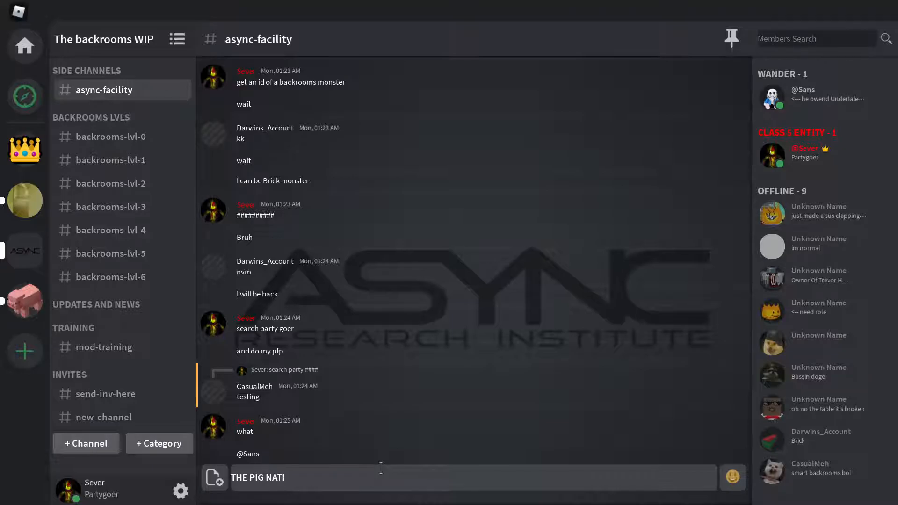
key(Enter)
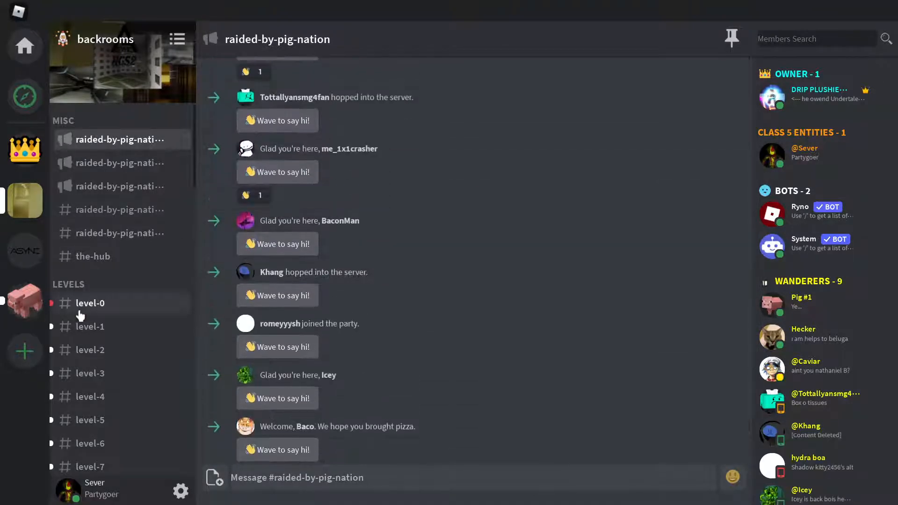
Type 'KI' in the backrooms level-0 channel, then browse the public server directory
click(90, 303)
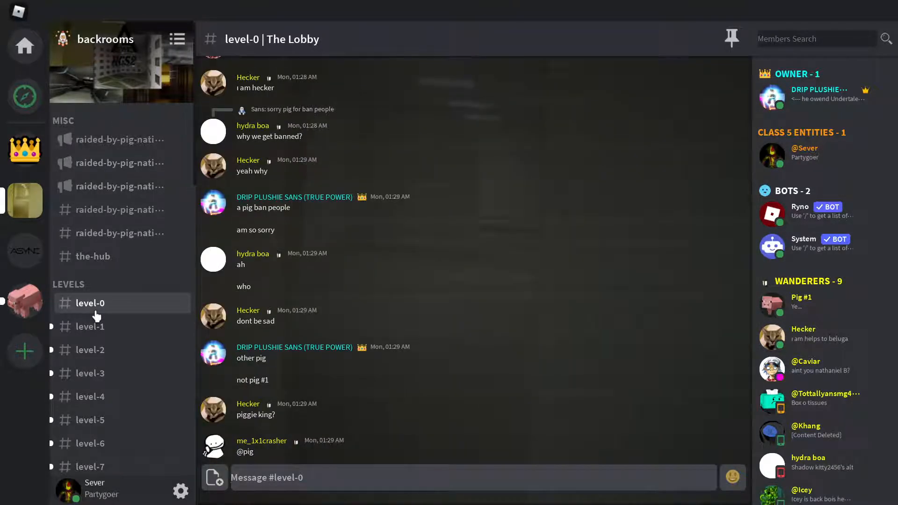
text(KI)
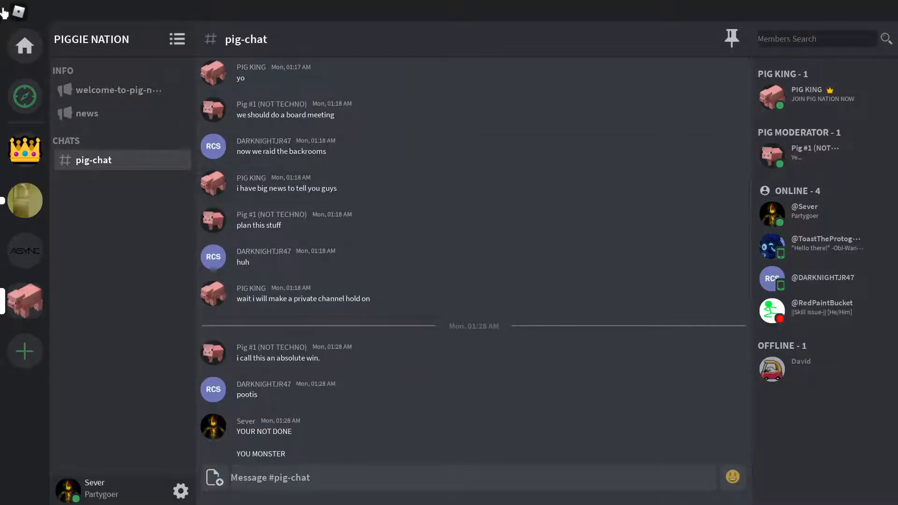
click(25, 97)
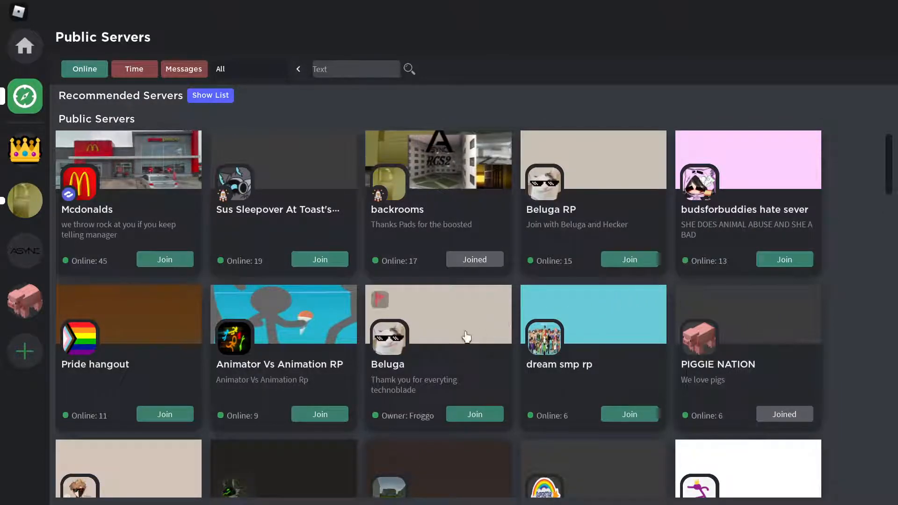
Join the Animator Vs Animation RP server and agree to its rules
click(320, 414)
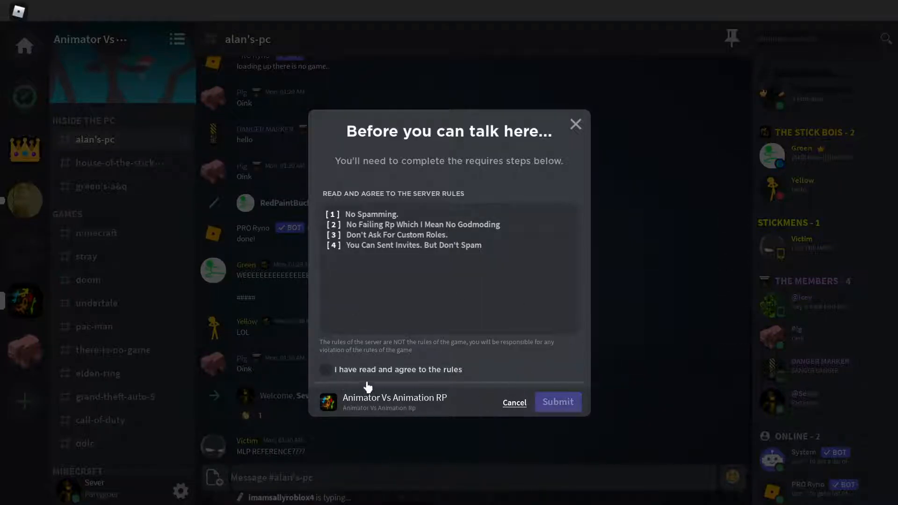
click(326, 370)
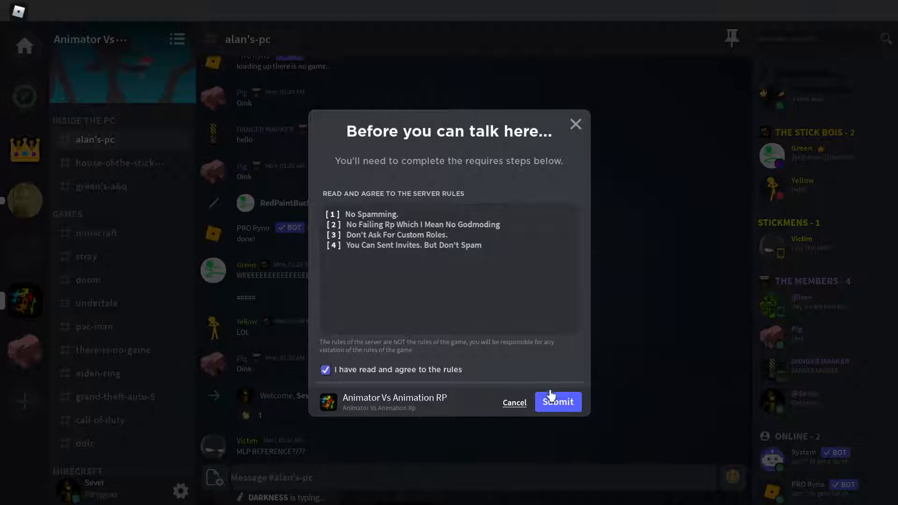
click(558, 402)
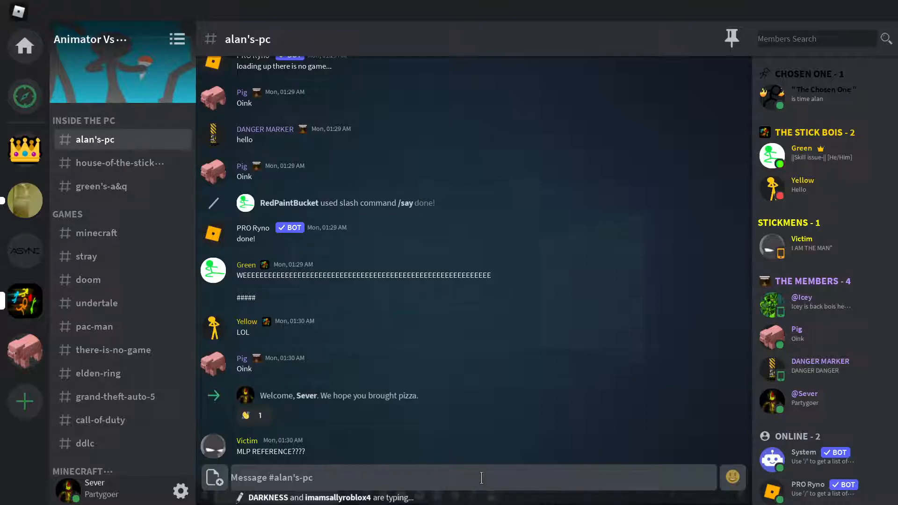
Post 'PIG NATION IS TAKING OVER BUT THEY STOPPED' in alan's-pc, then return to Piggie Nation
text(PIG NATION)
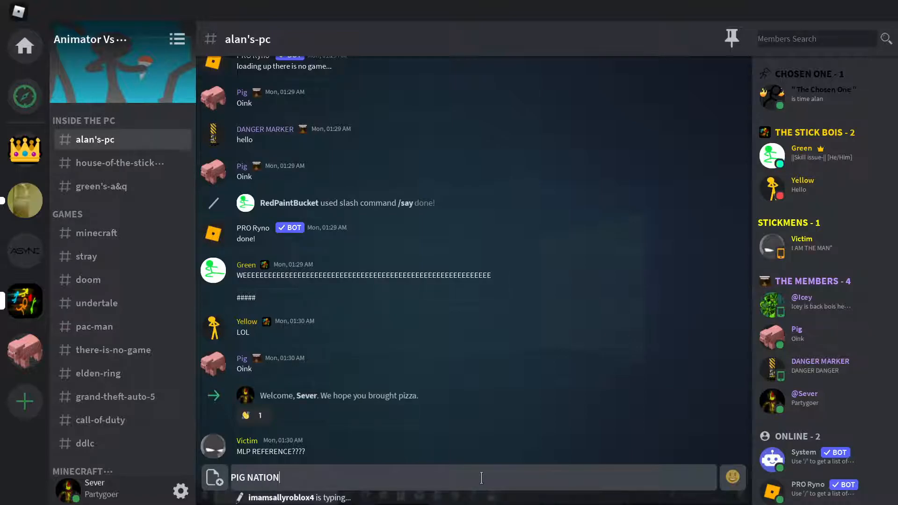
text(IS TAKING)
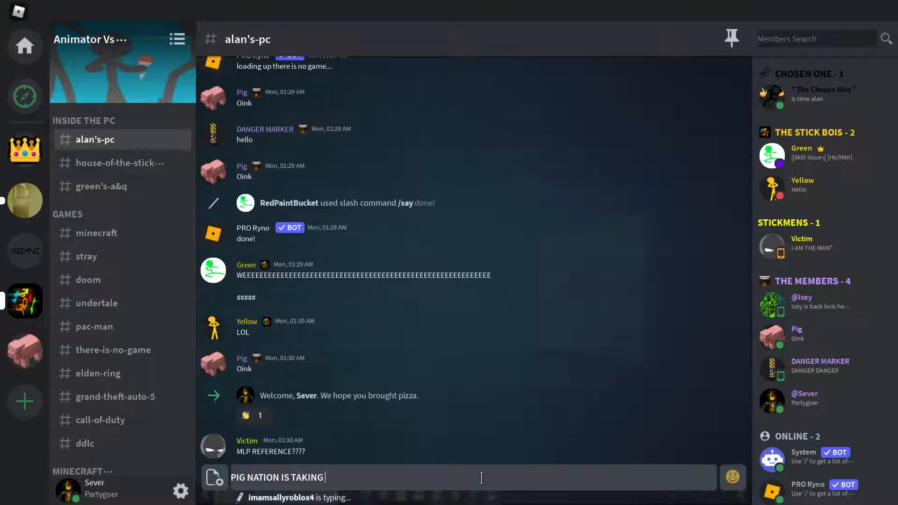
text(OVER BUT THEY)
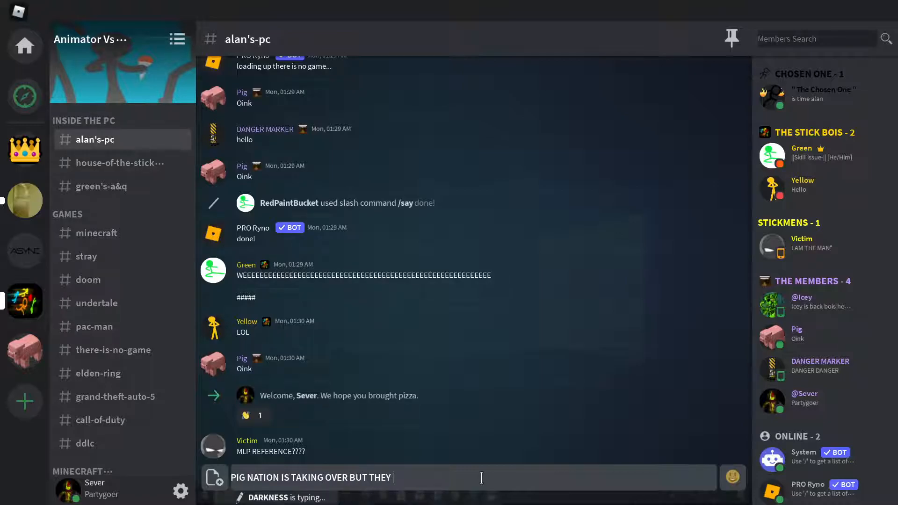
key(Enter)
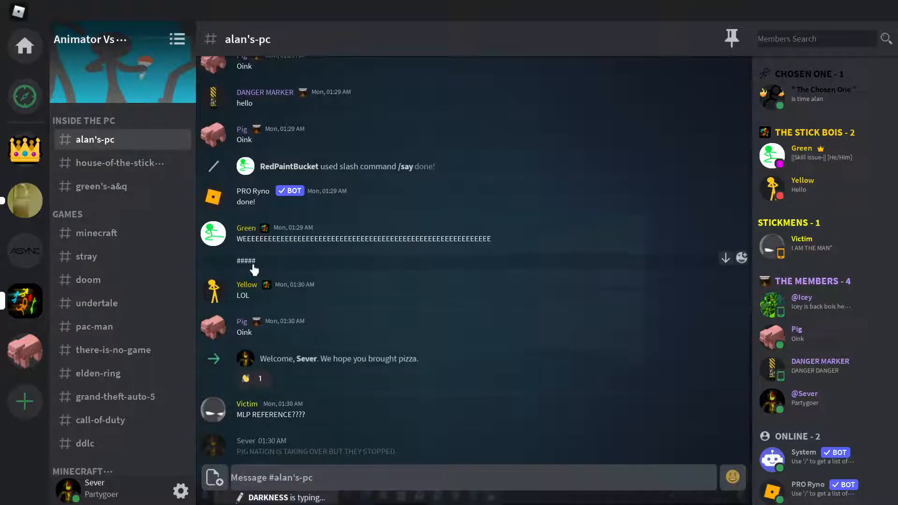
click(25, 350)
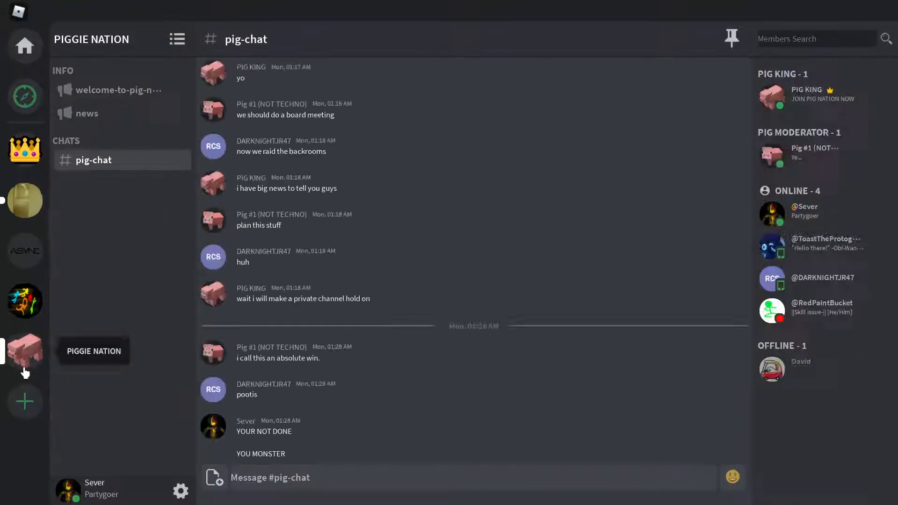
Send 'yo' and 'wanna go into my async thing' to pig-chat, then open The backrooms WIP
text(yo)
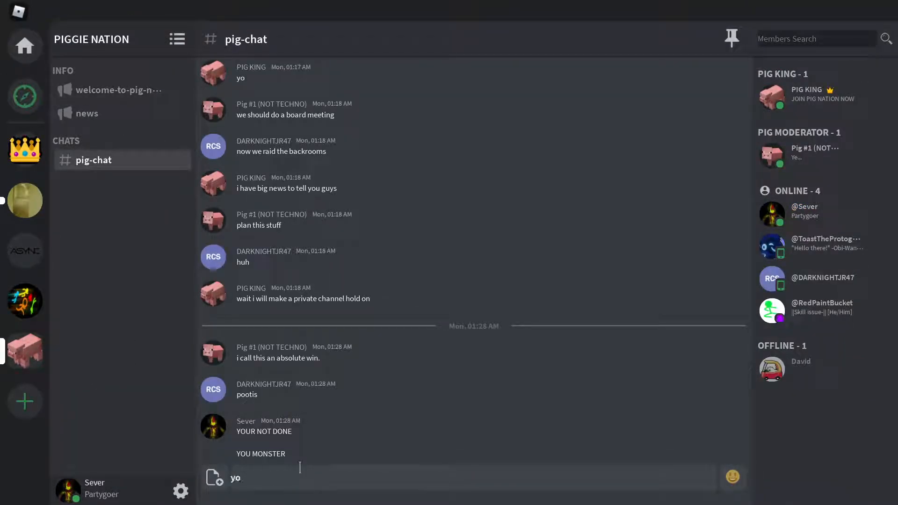
key(Enter)
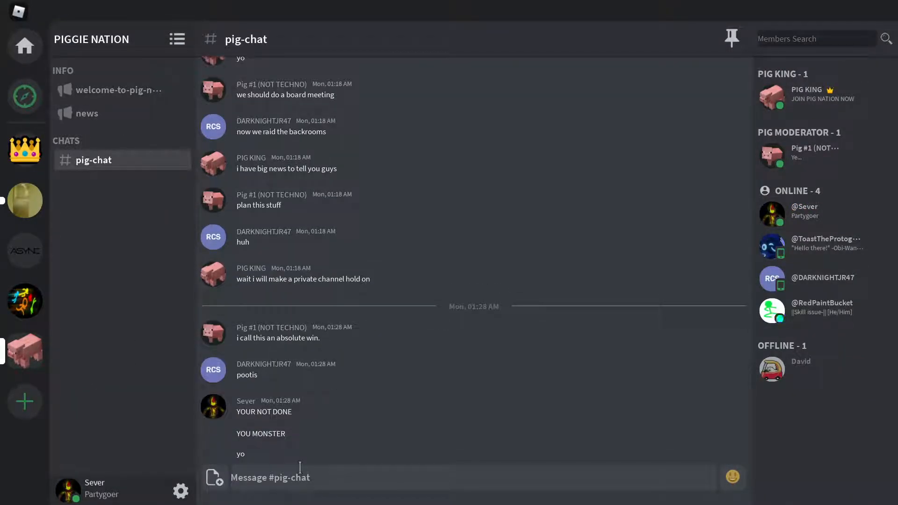
text(wanna go)
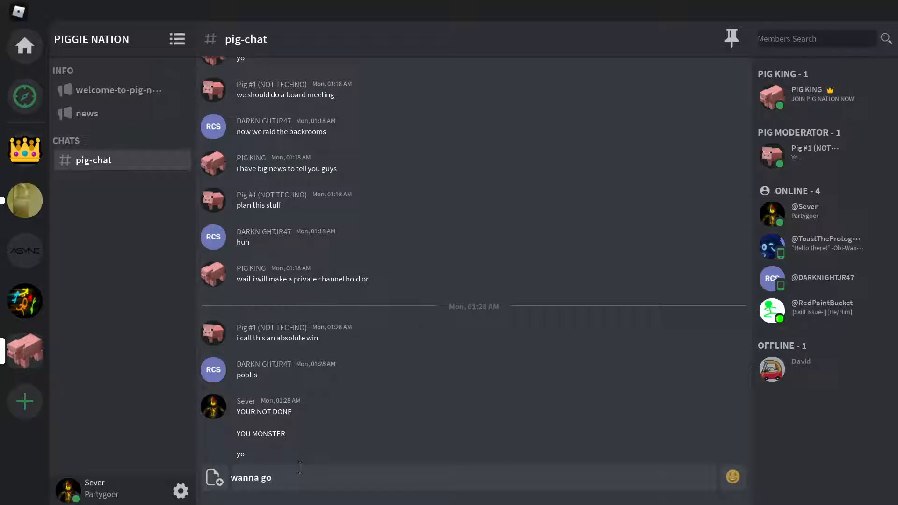
text(into my)
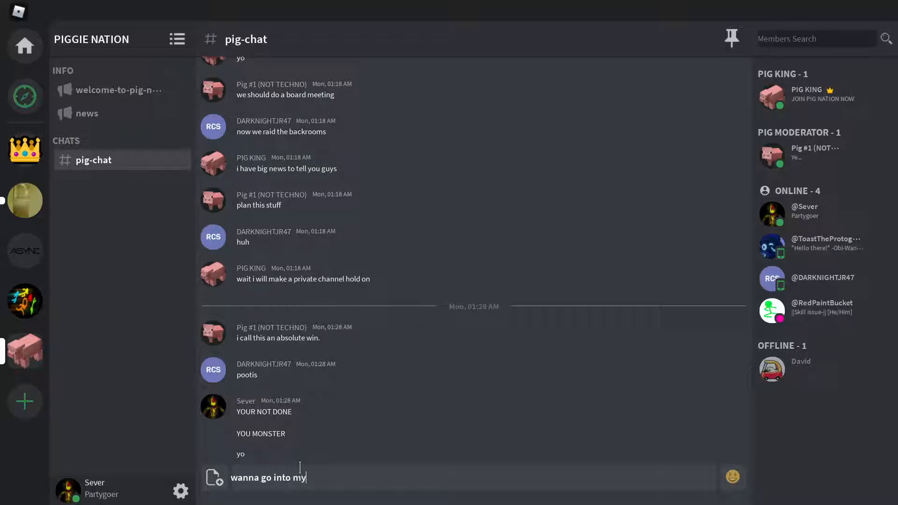
text(async thin)
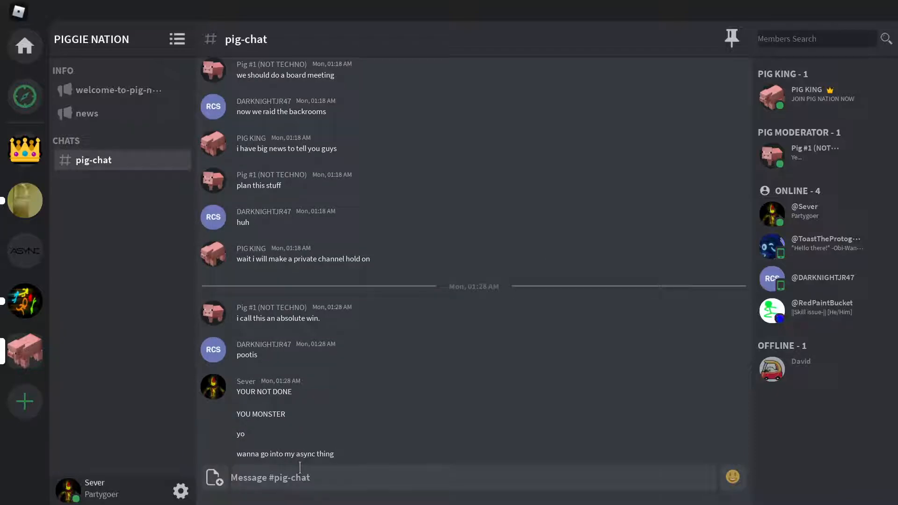
mouse_move(25, 251)
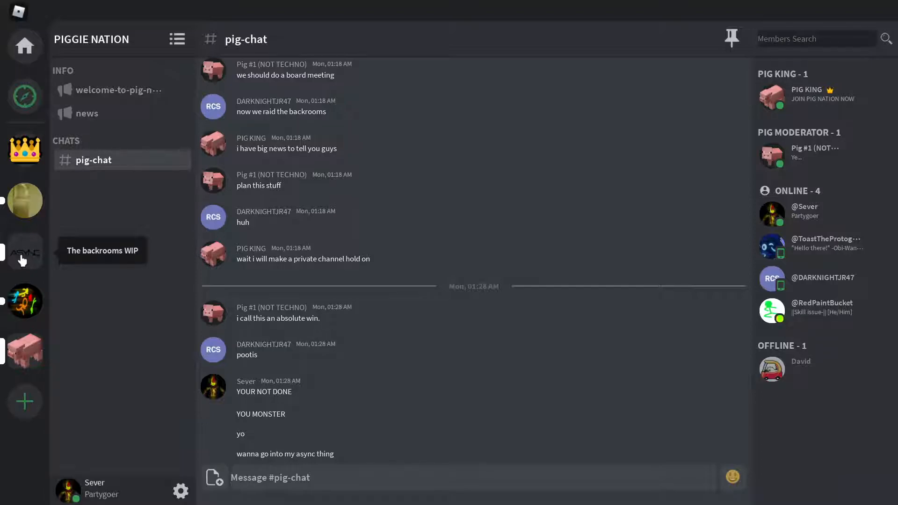
click(25, 251)
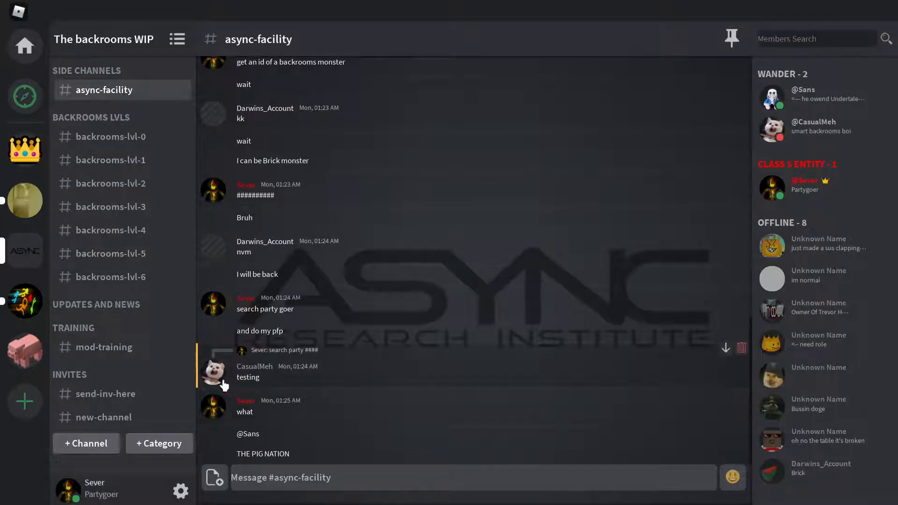
click(25, 351)
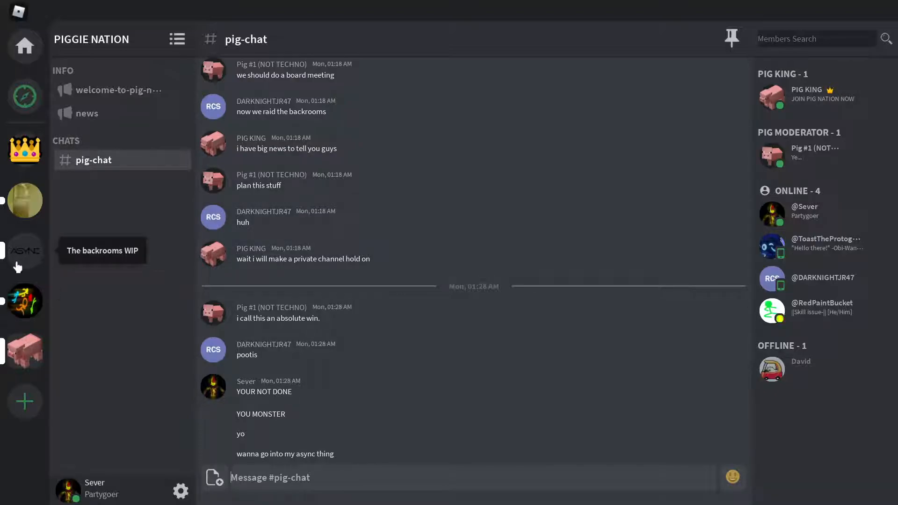
click(25, 250)
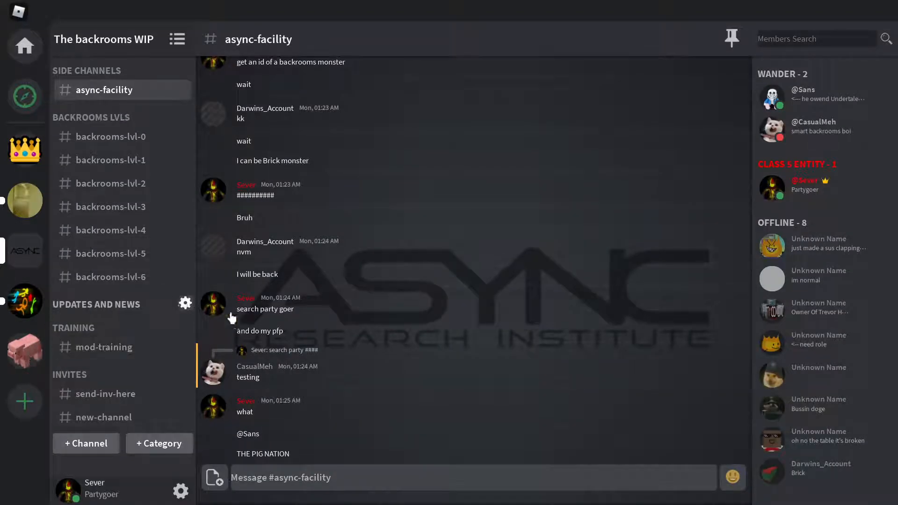
mouse_move(352, 408)
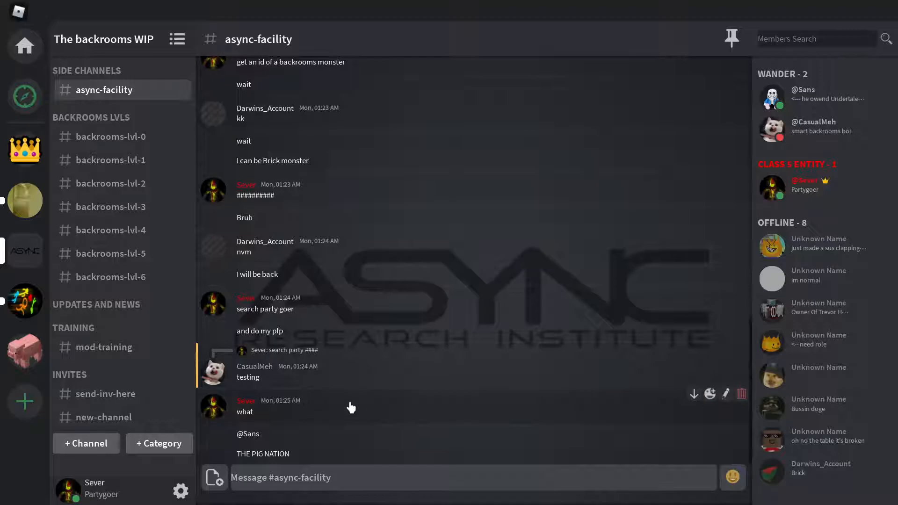
mouse_move(103, 139)
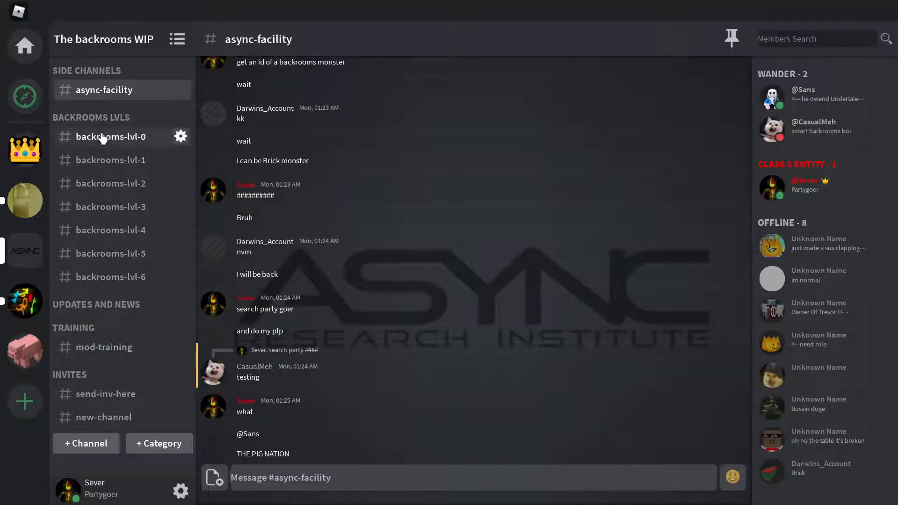
click(24, 350)
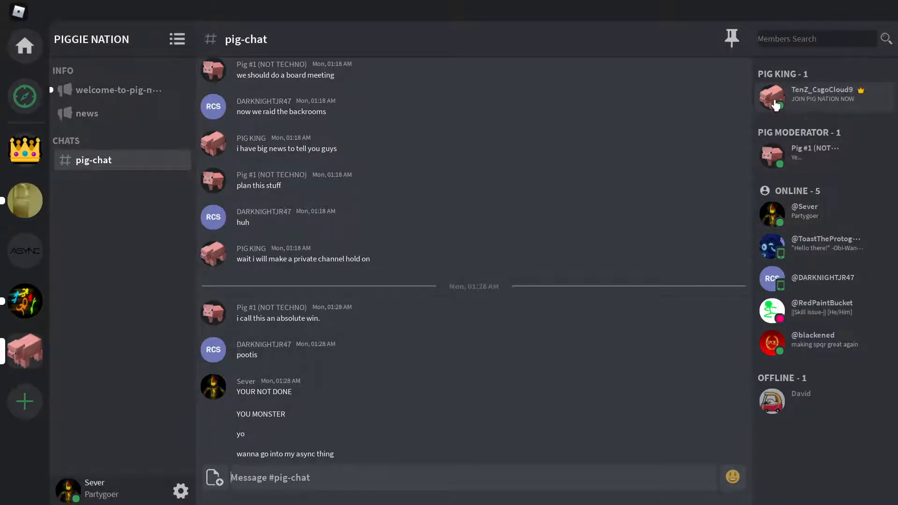
mouse_move(25, 251)
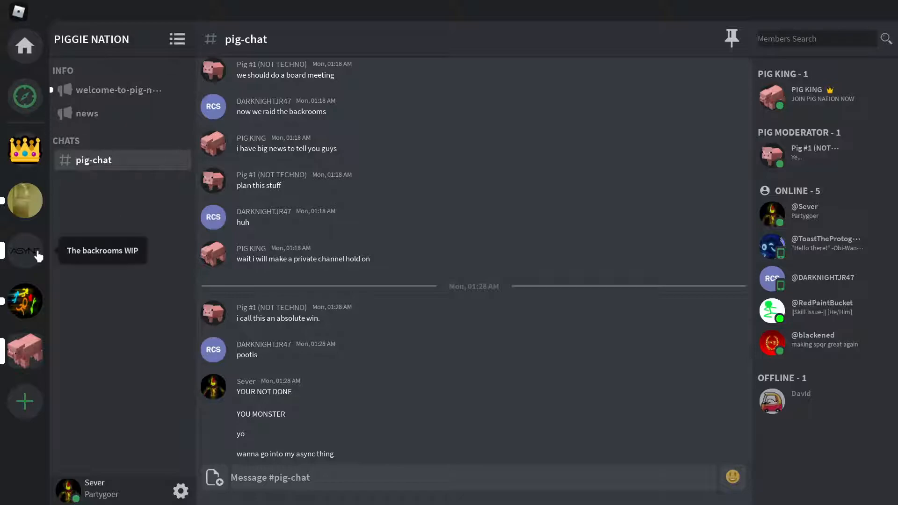
click(25, 250)
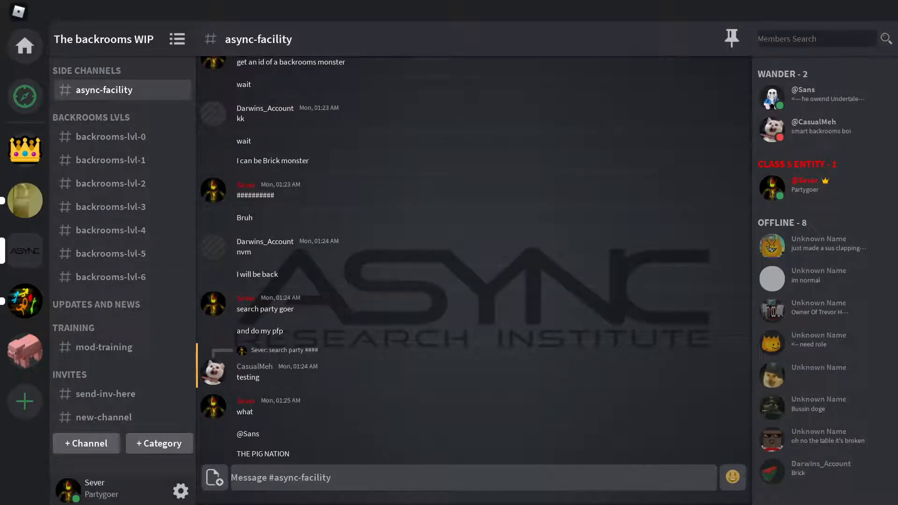
Dismiss the profile popup, then turn on the System bot from the server's Bots settings
click(182, 488)
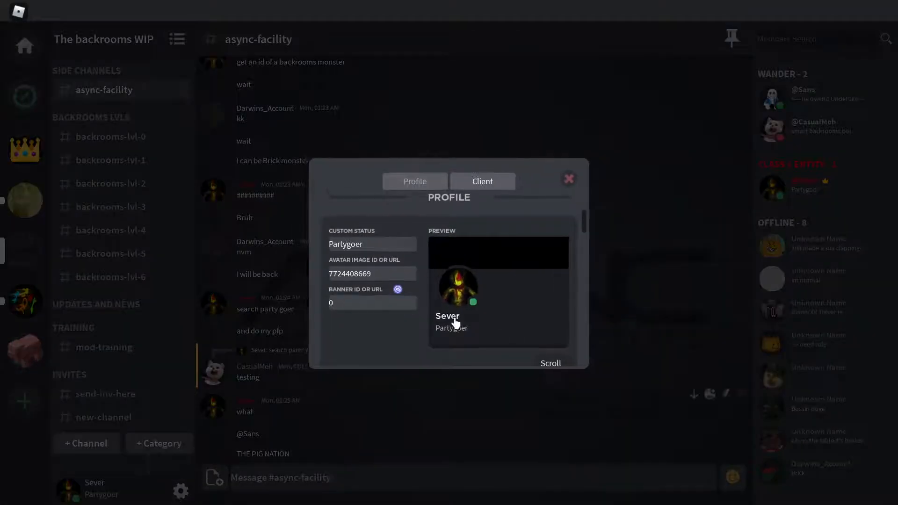
click(569, 179)
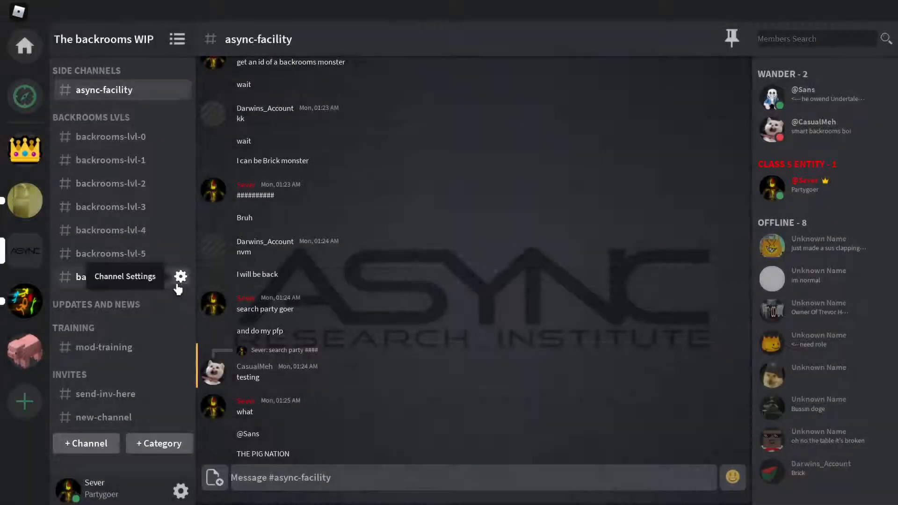
click(180, 277)
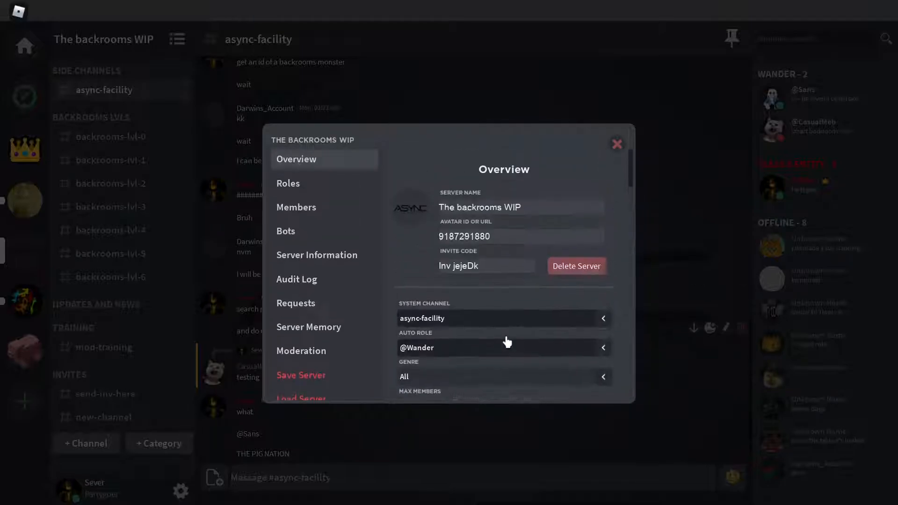
click(286, 232)
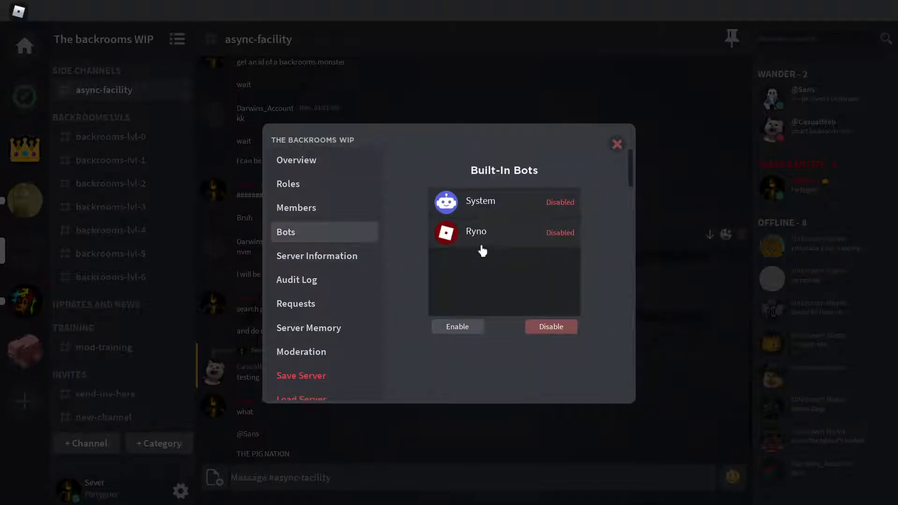
mouse_move(496, 231)
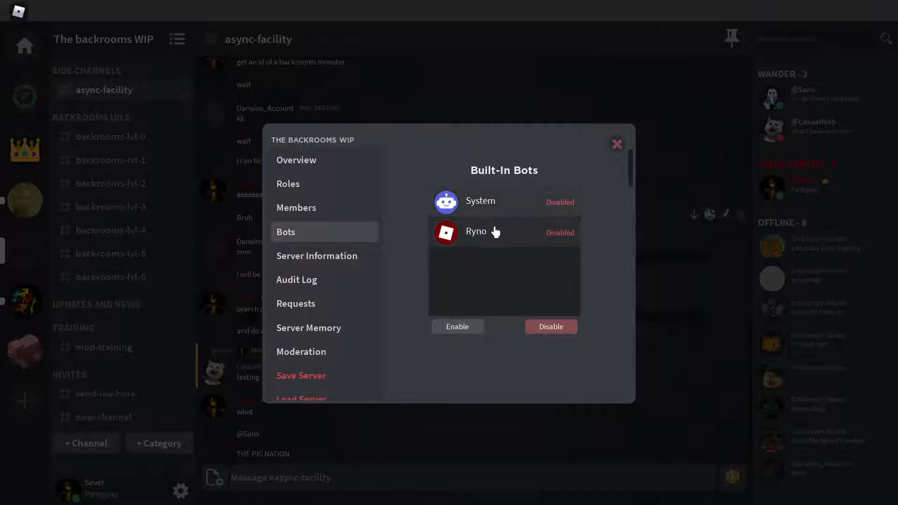
click(458, 327)
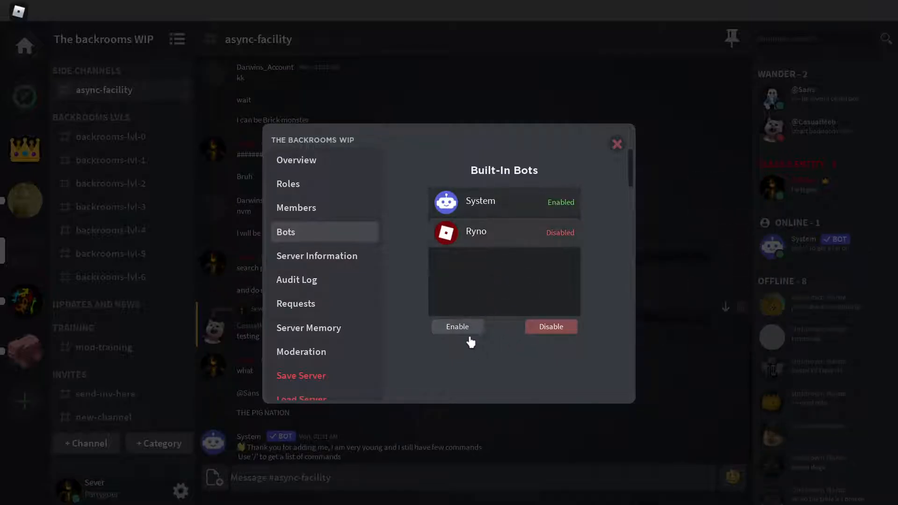